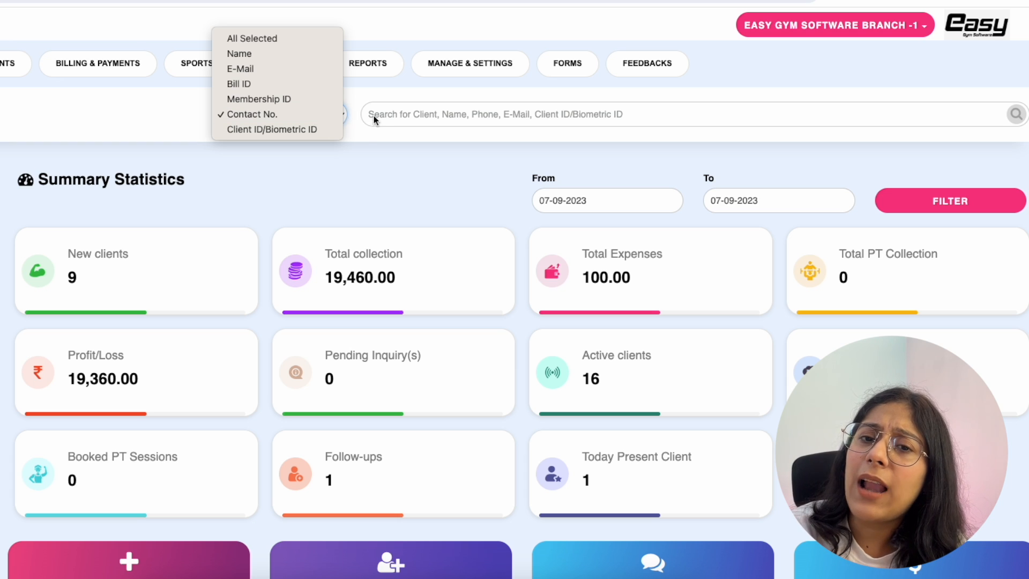
Search by contact number 123456 to list Joe's record with 500.00 pending
text(123456)
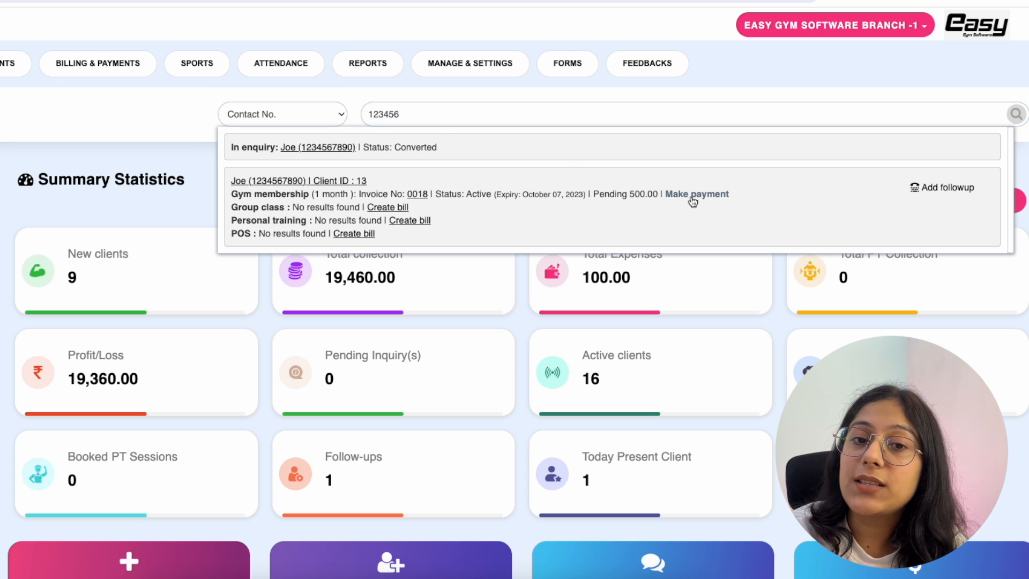
Pay Joe's pending 500.00 installment in cash and confirm success
click(696, 194)
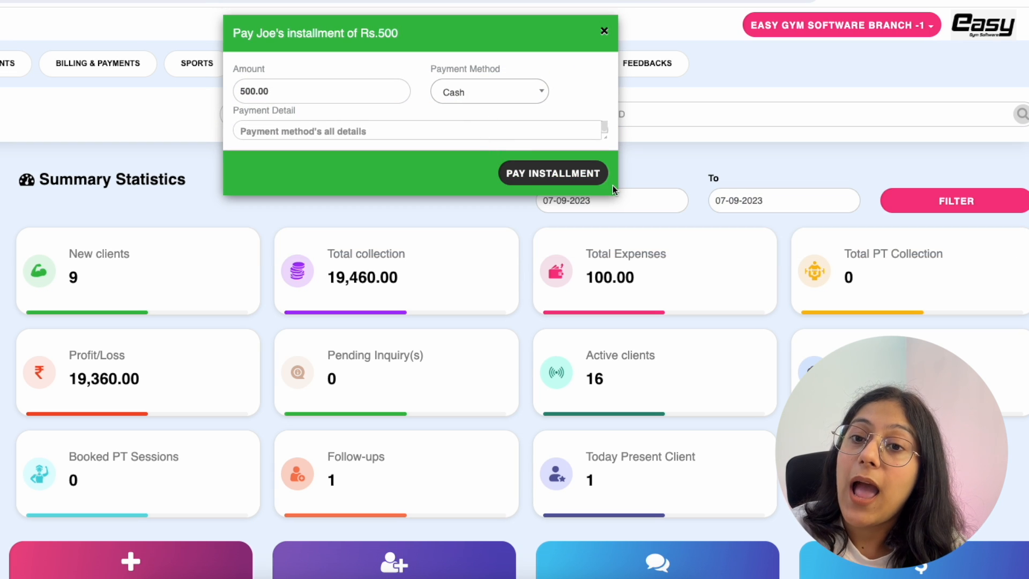
click(553, 173)
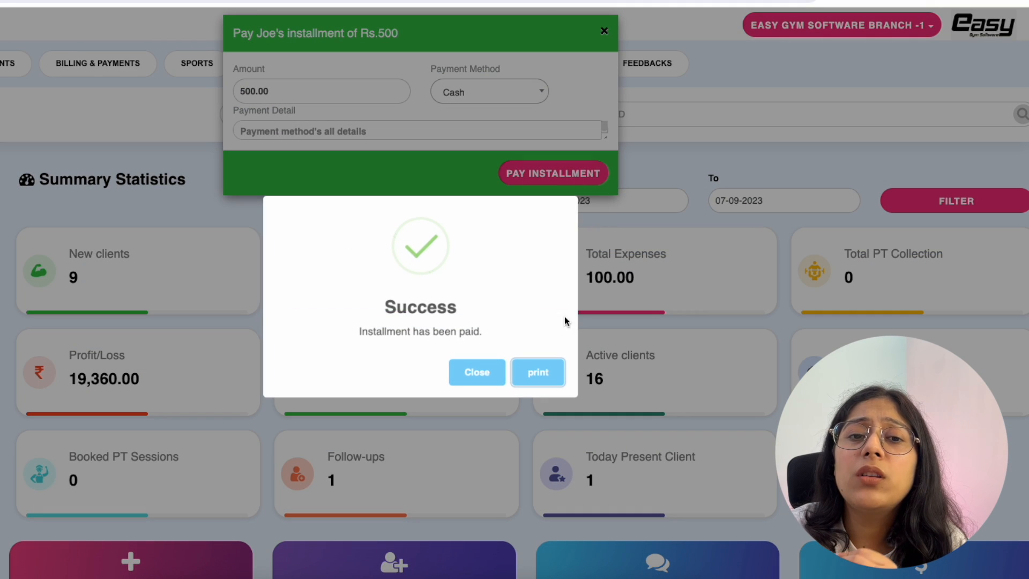